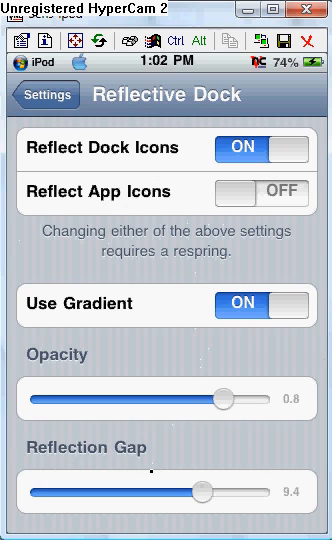
- Scroll down through the remaining Settings list before leaving for the home screen
scroll(down, 3)
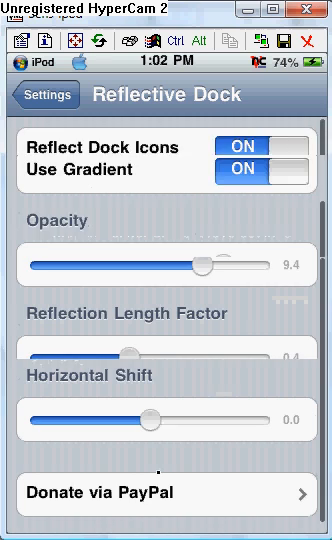
scroll(down, 3)
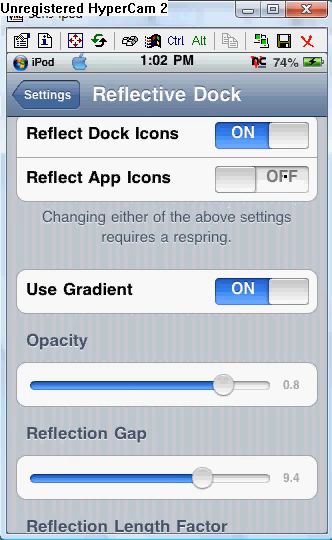
scroll(down, 3)
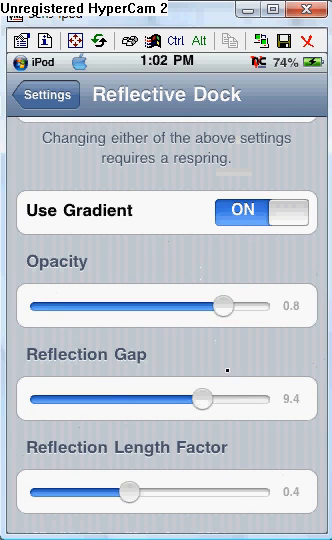
scroll(down, 3)
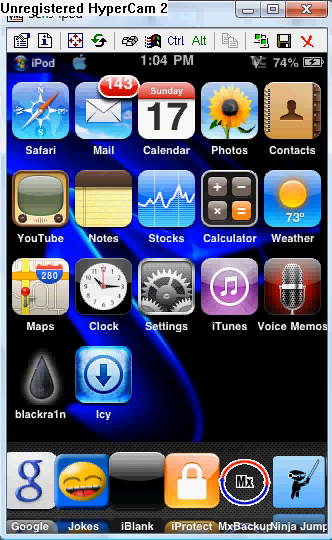
- Swipe the InfiniDock sideways to reveal further dock apps such as Remote and Rock Band
scroll(left, 3)
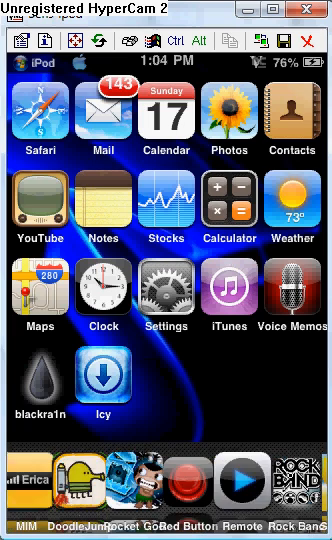
scroll(left, 3)
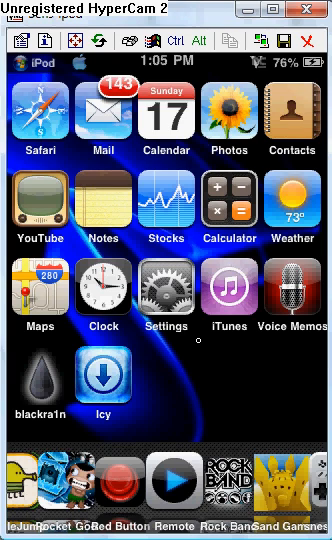
mouse_move(240, 366)
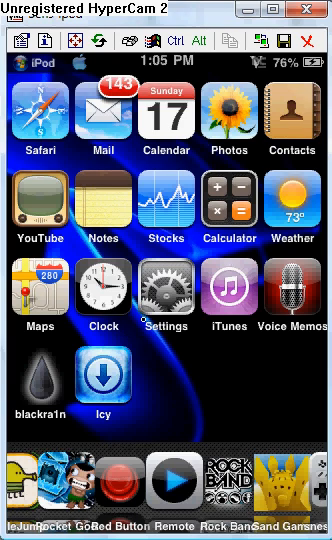
click(164, 288)
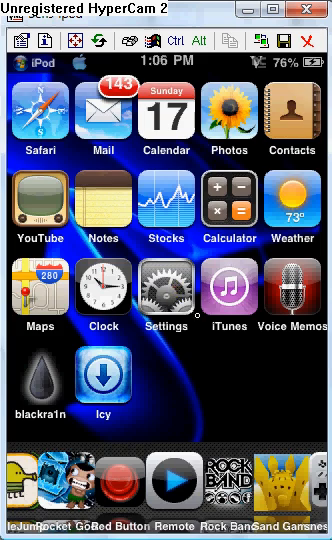
- Launch Settings and scroll down through its preference sections
click(164, 292)
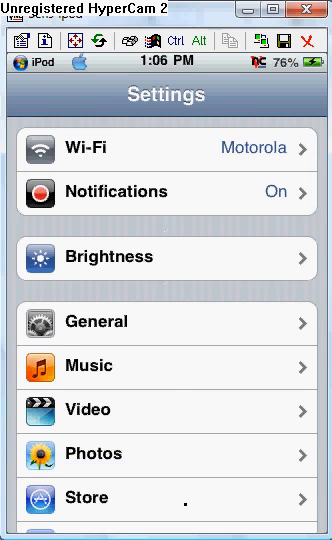
scroll(down, 3)
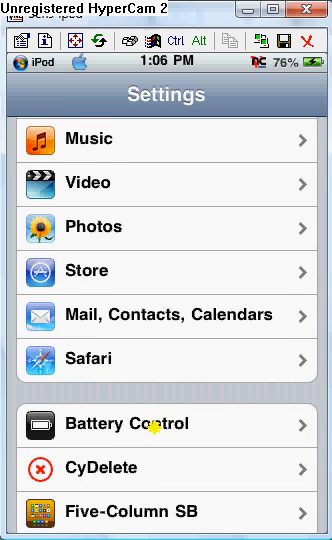
scroll(down, 3)
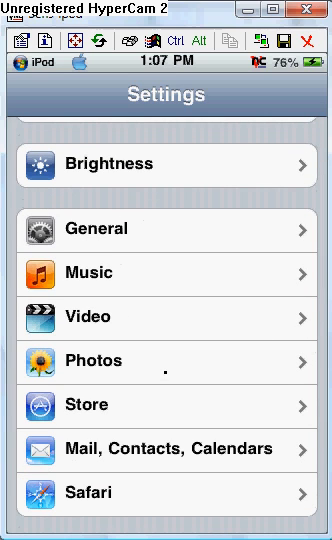
scroll(down, 3)
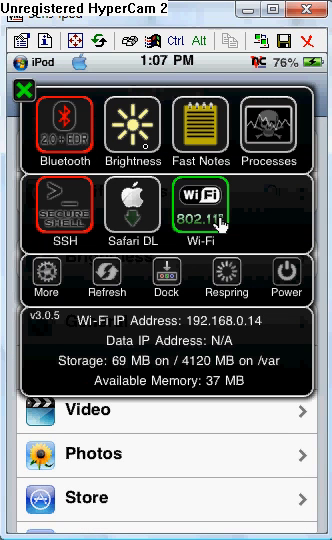
- Show the SBSettings brightness slider, then hide it to return to the toggle grid
click(132, 130)
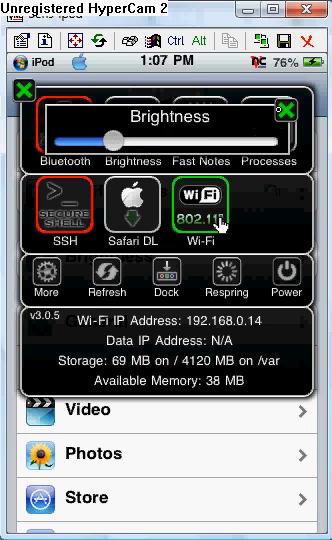
click(284, 110)
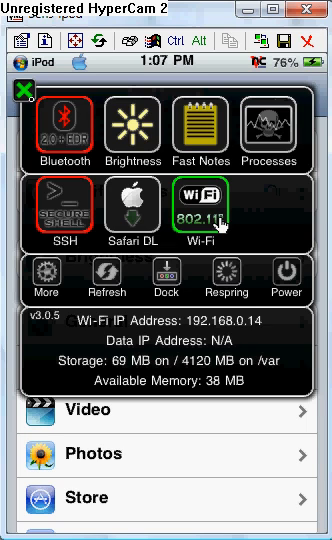